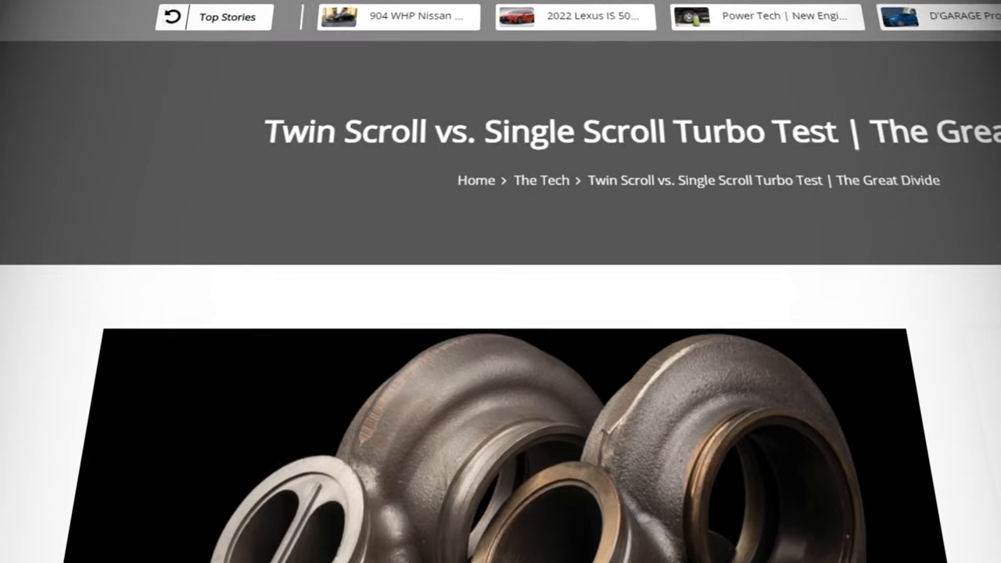
scroll(down, 3)
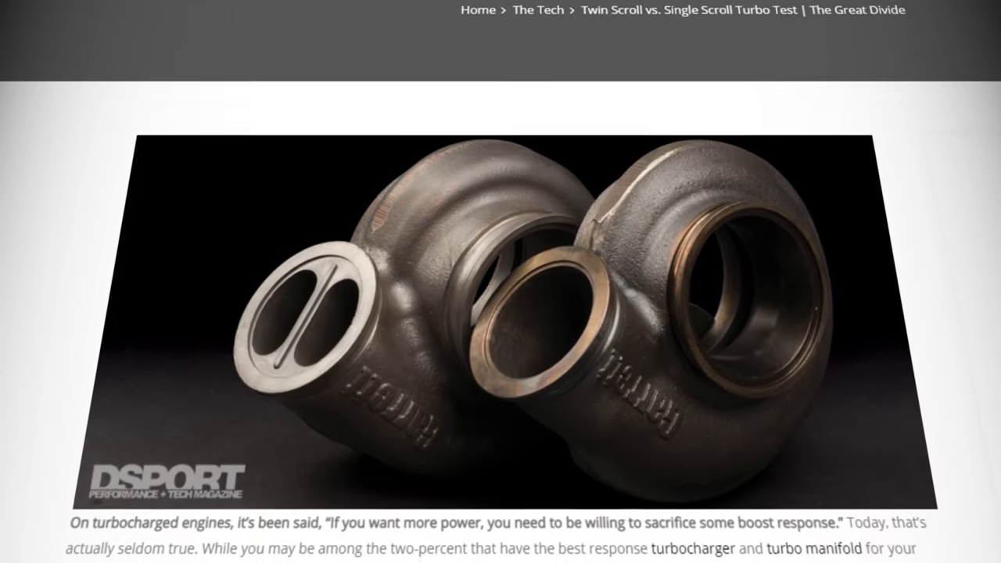
scroll(down, 3)
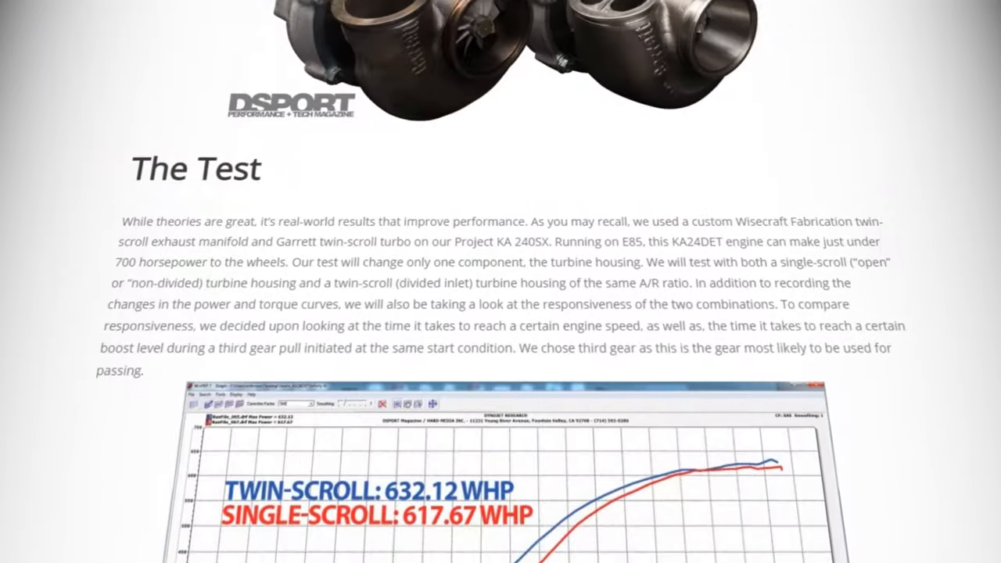
scroll(down, 3)
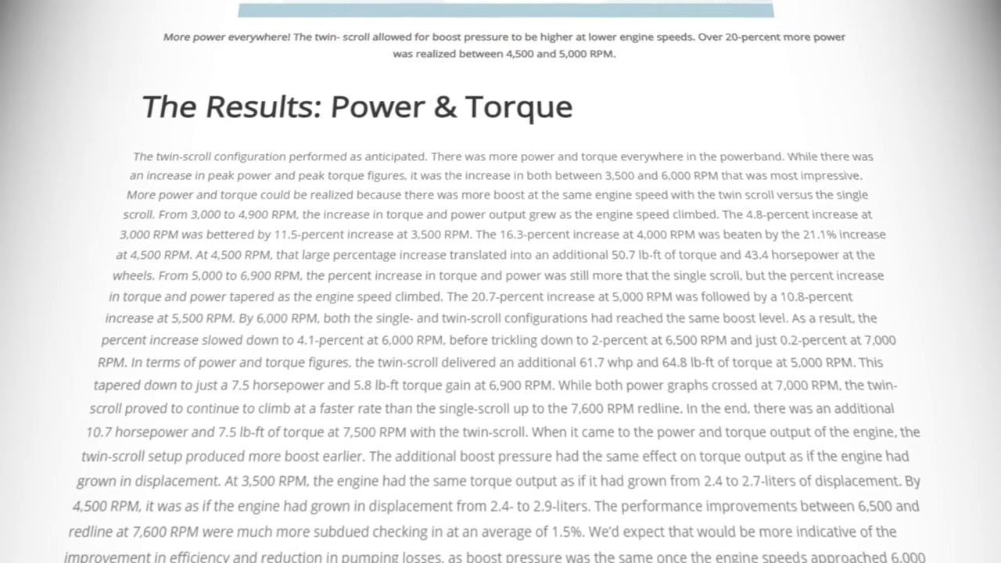
scroll(down, 3)
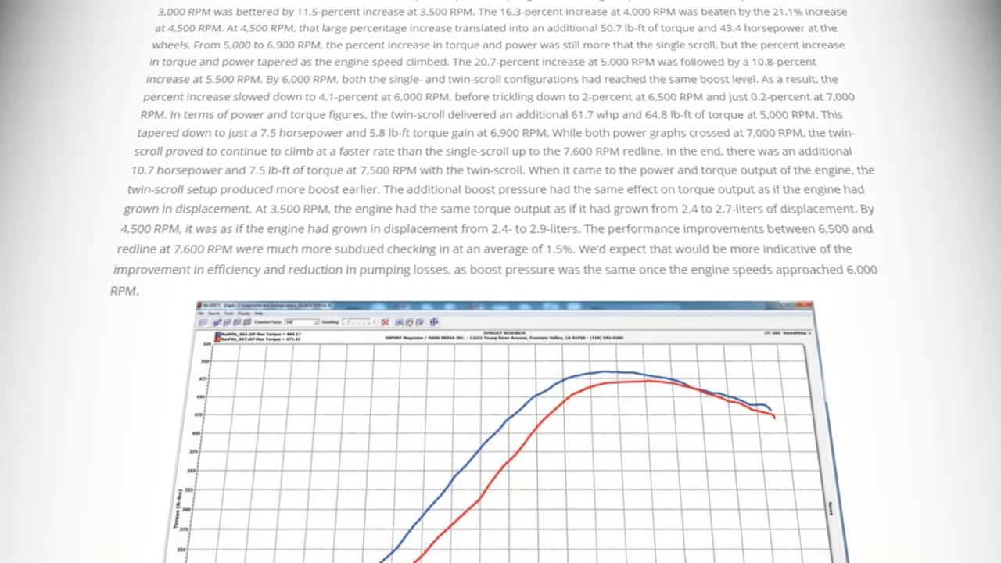
scroll(down, 3)
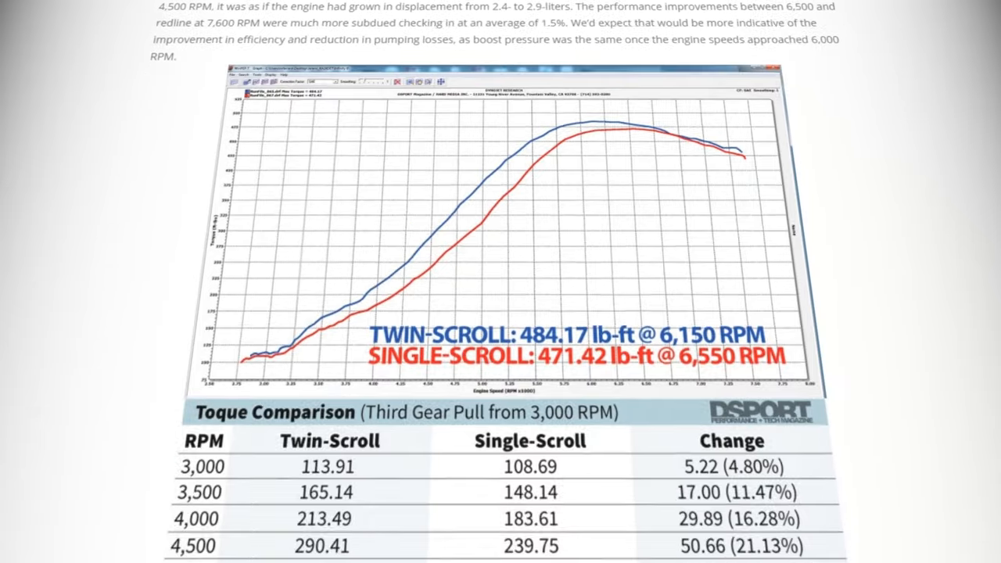